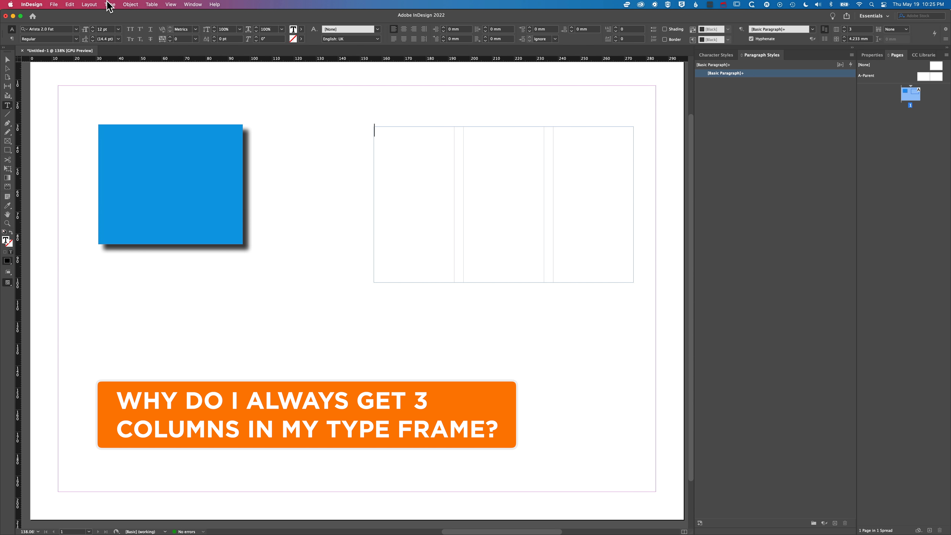
Fill the empty three-column frame with placeholder text and select it as an object
left_click(110, 5)
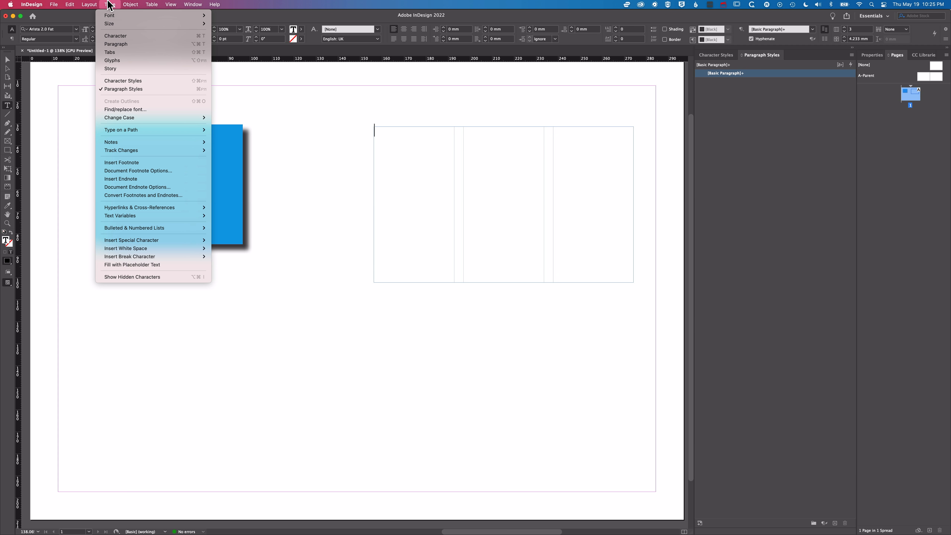
mouse_move(119, 246)
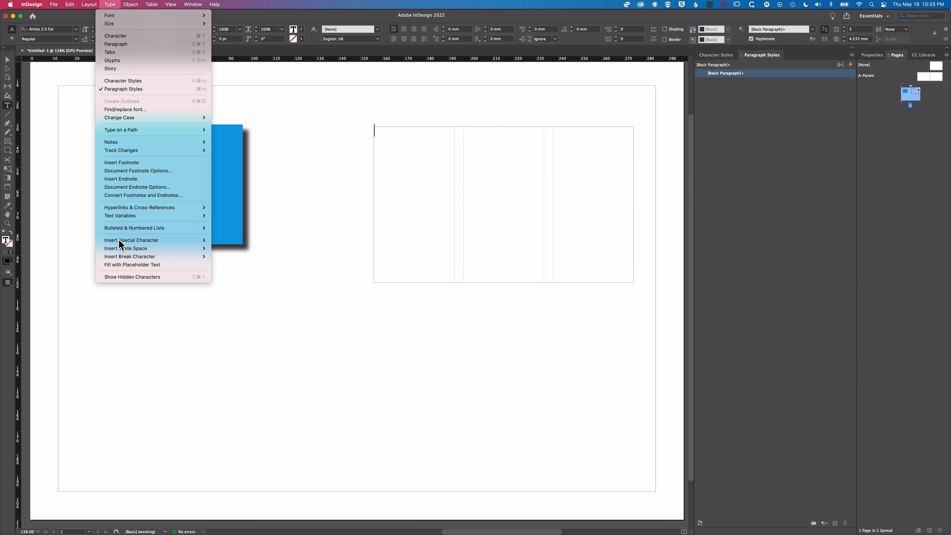
left_click(132, 265)
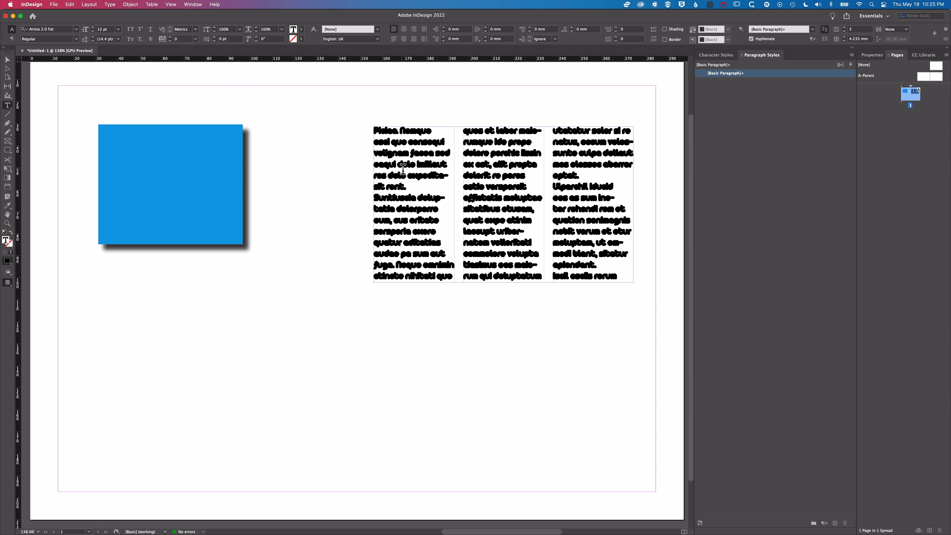
left_click(617, 276)
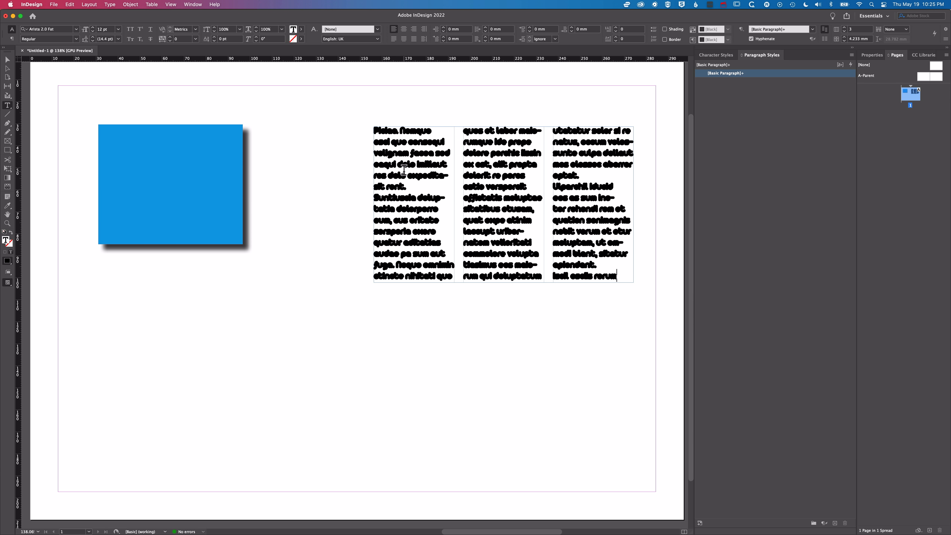
left_click(8, 59)
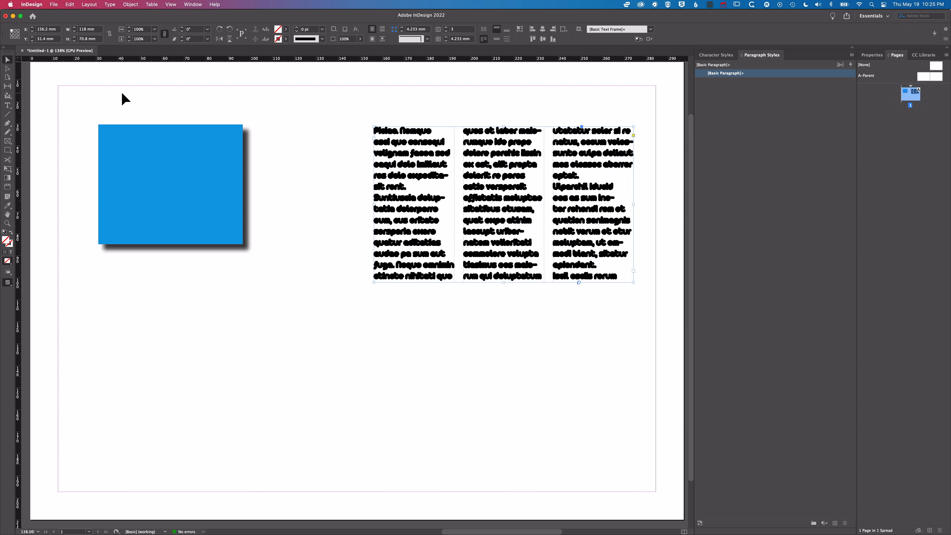
mouse_move(109, 178)
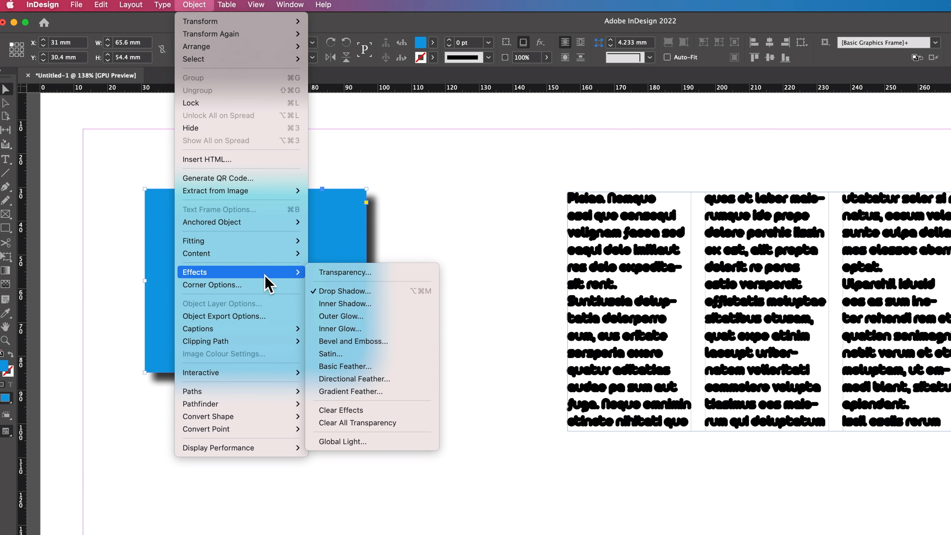
Turn off the blue square's drop shadow in the Effects dialog, then draw new shapes
left_click(344, 291)
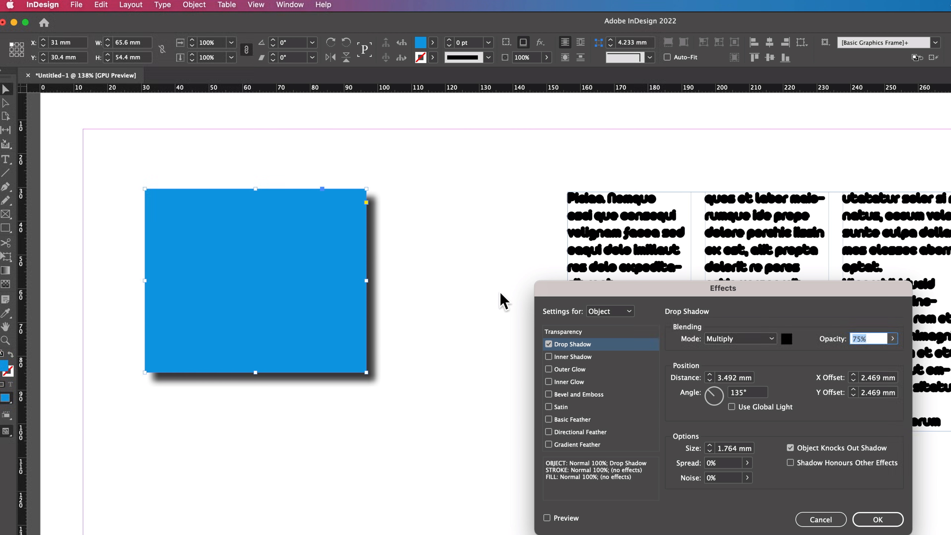
left_click(549, 344)
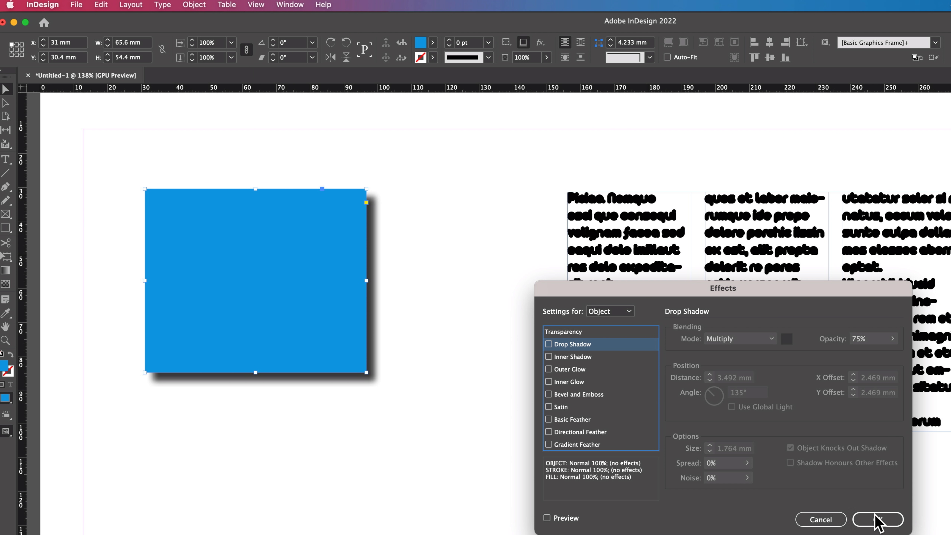
left_click(878, 520)
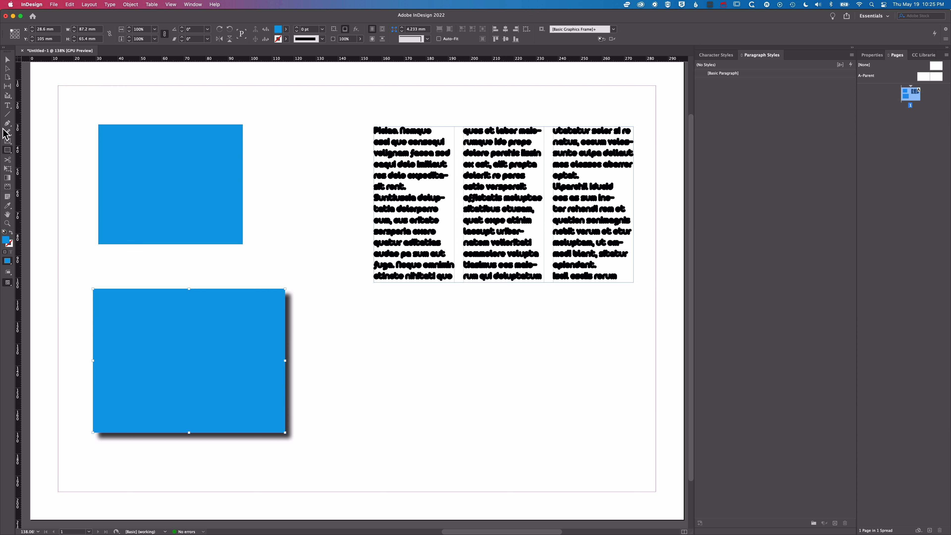
left_click(8, 143)
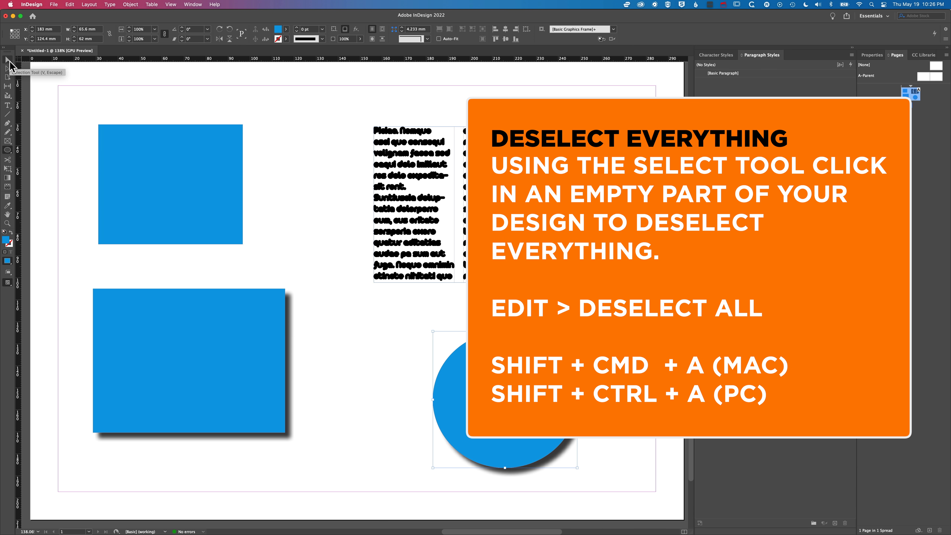
mouse_move(174, 119)
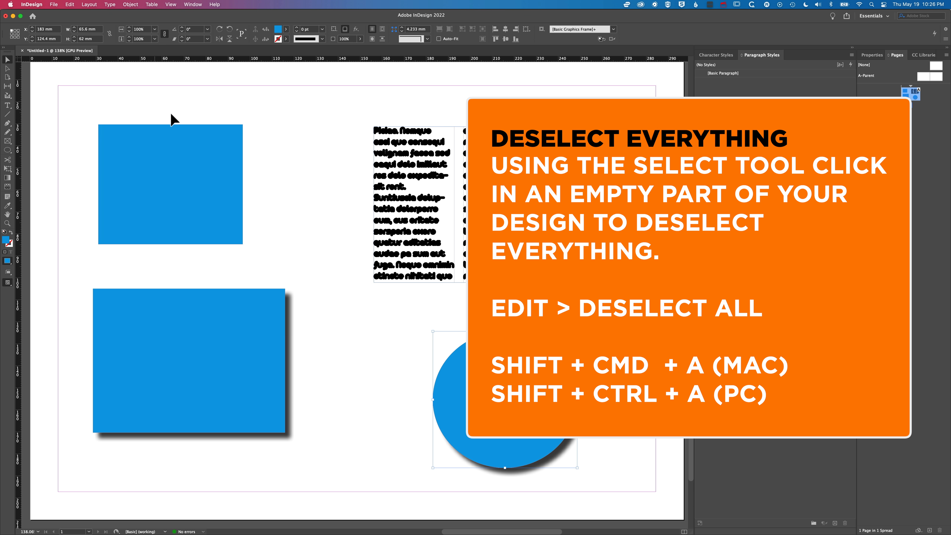
Deselect all and uncheck Drop Shadow so new objects get no shadow by default
left_click(332, 117)
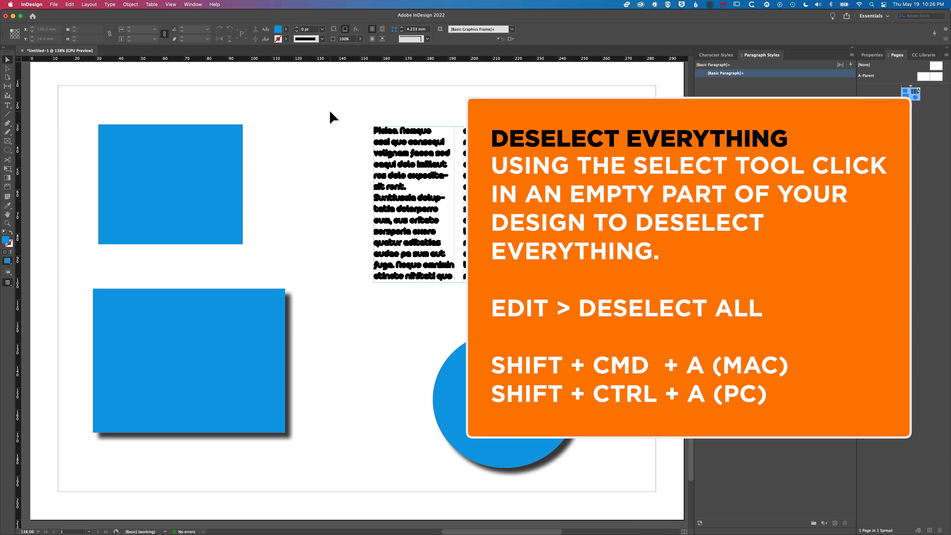
left_click(129, 4)
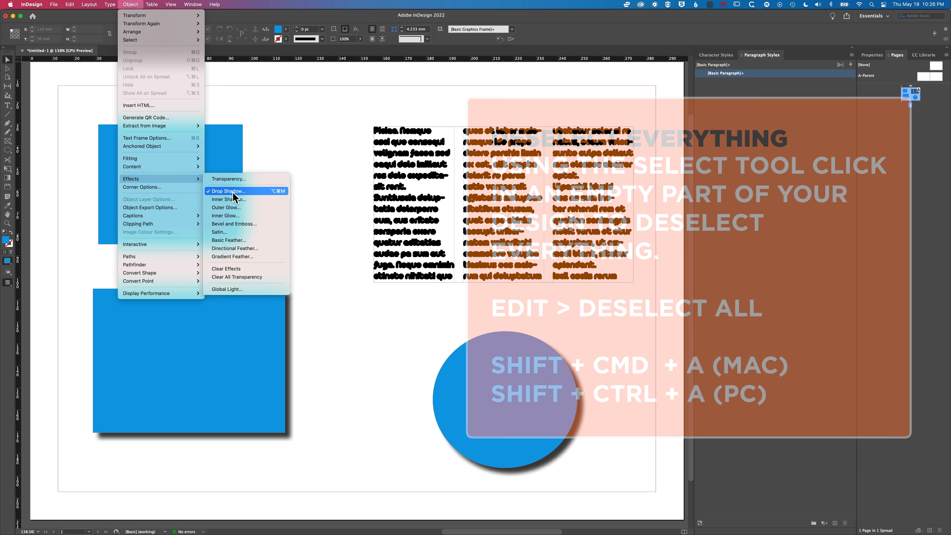
left_click(232, 190)
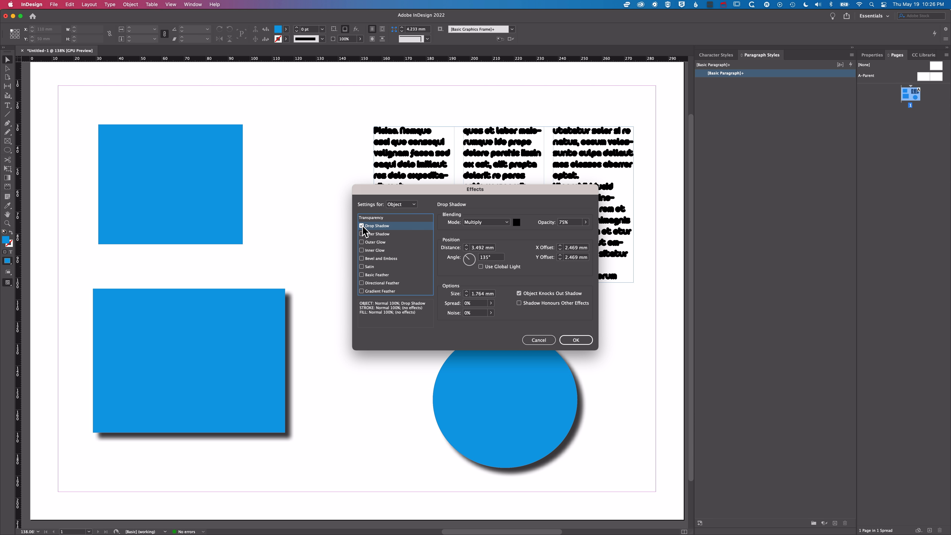
left_click(574, 340)
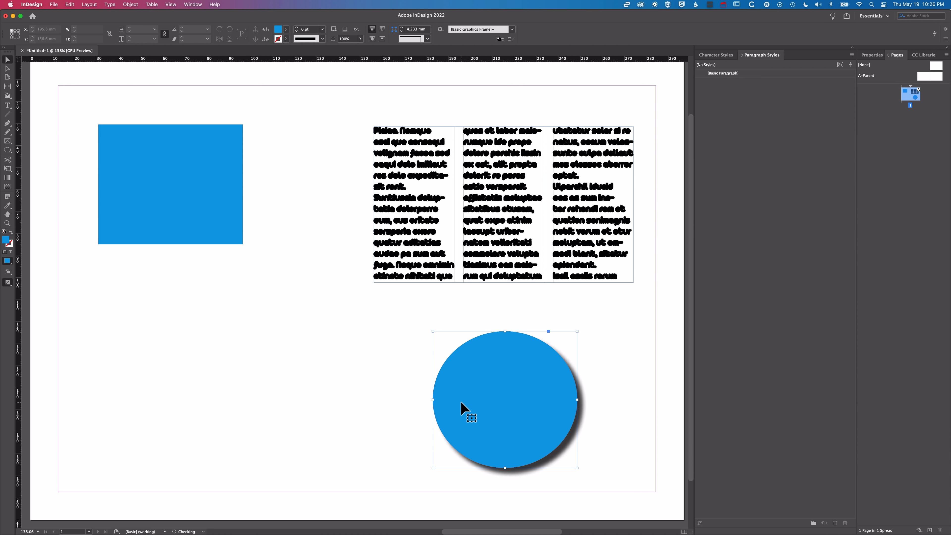
Delete the old shapes, set pink as default fill, and draw a pink circle and square
key("delete")
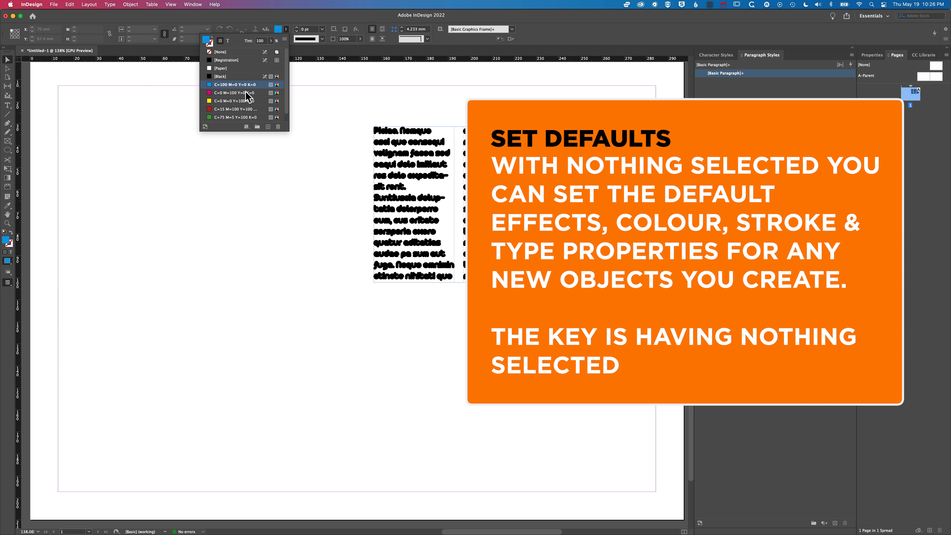
left_click(237, 92)
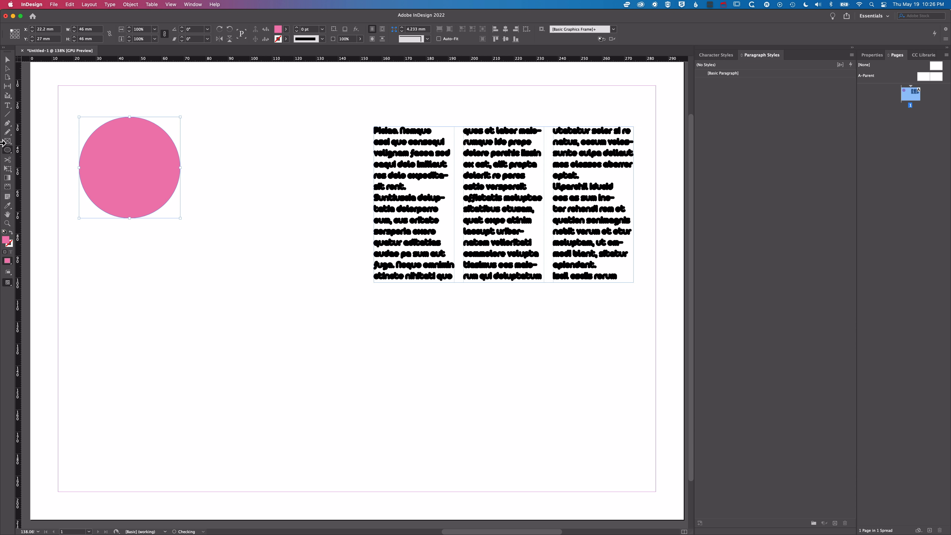
left_click(8, 150)
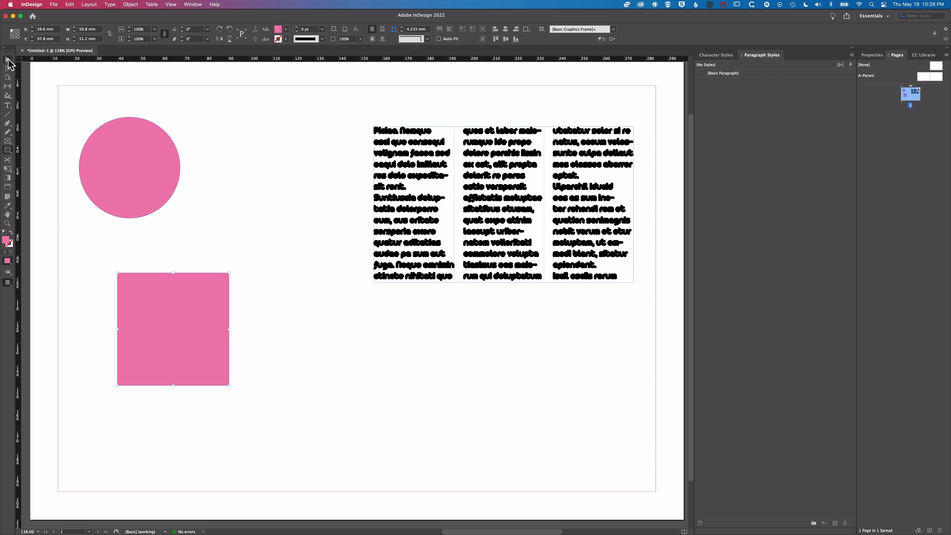
left_click(190, 108)
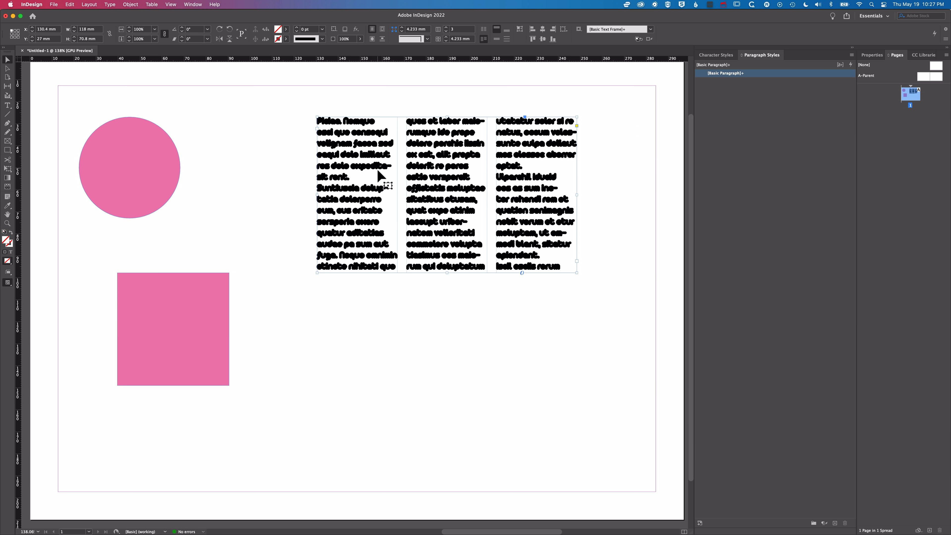
Set the selected frame's Text Frame Options to 1 column
left_click(129, 4)
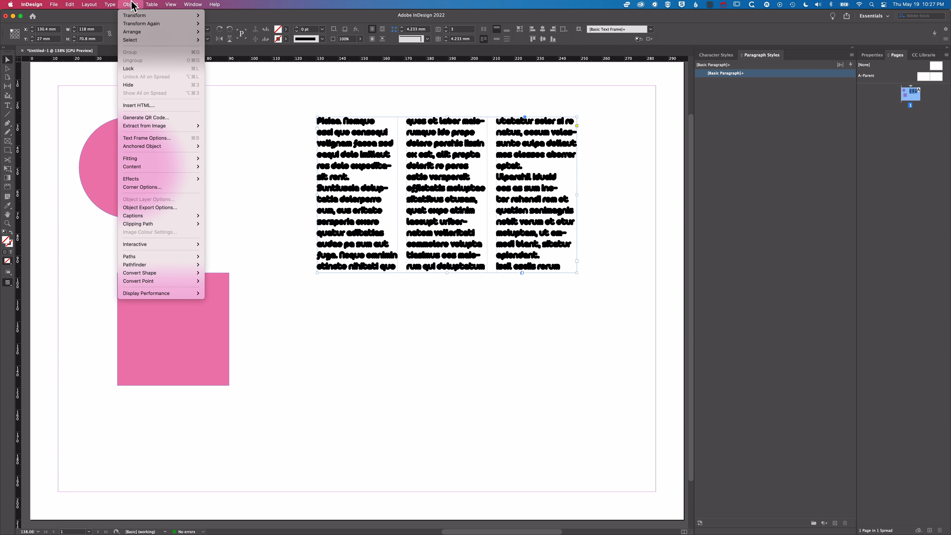
left_click(147, 138)
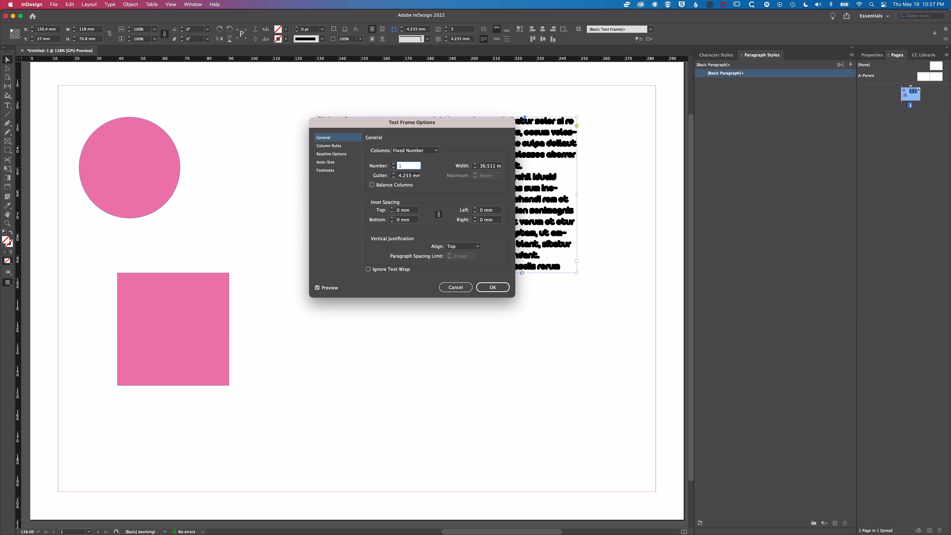
left_click(492, 287)
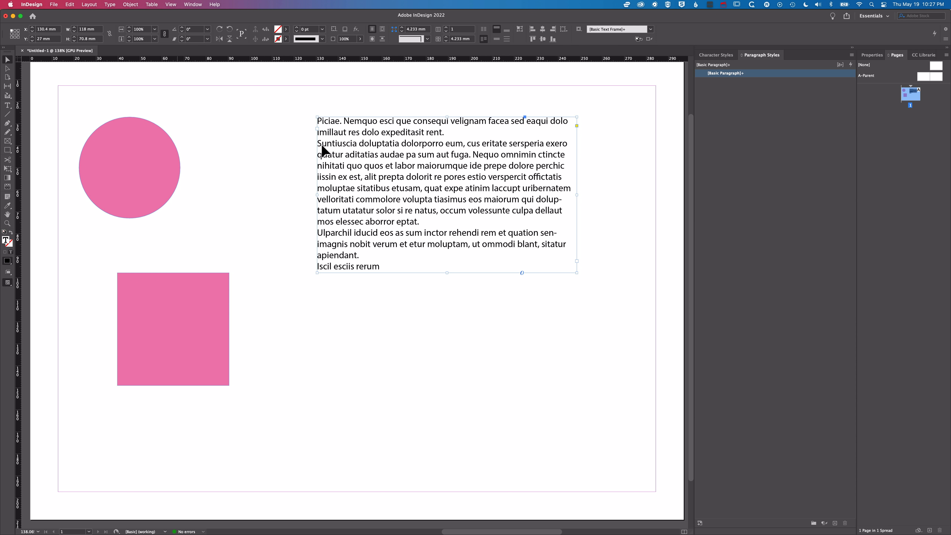
mouse_move(373, 152)
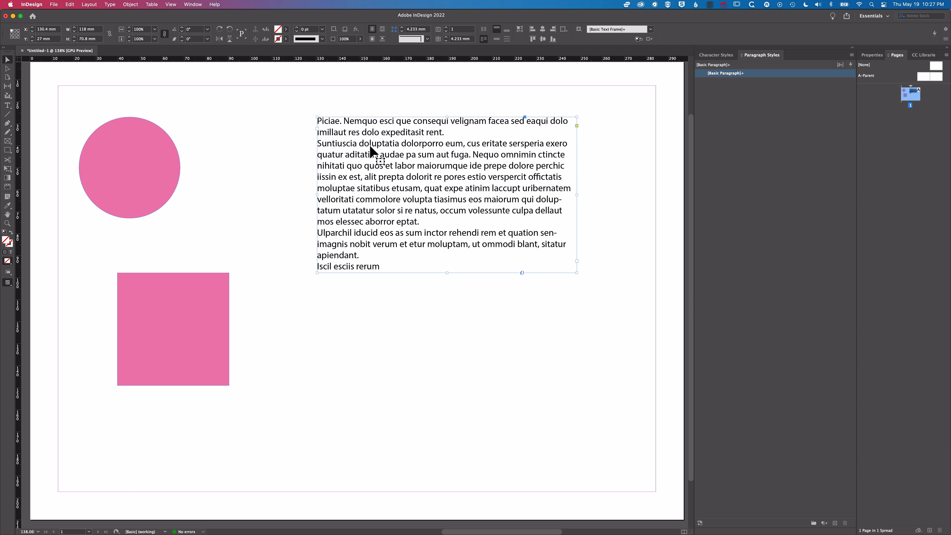
mouse_move(259, 160)
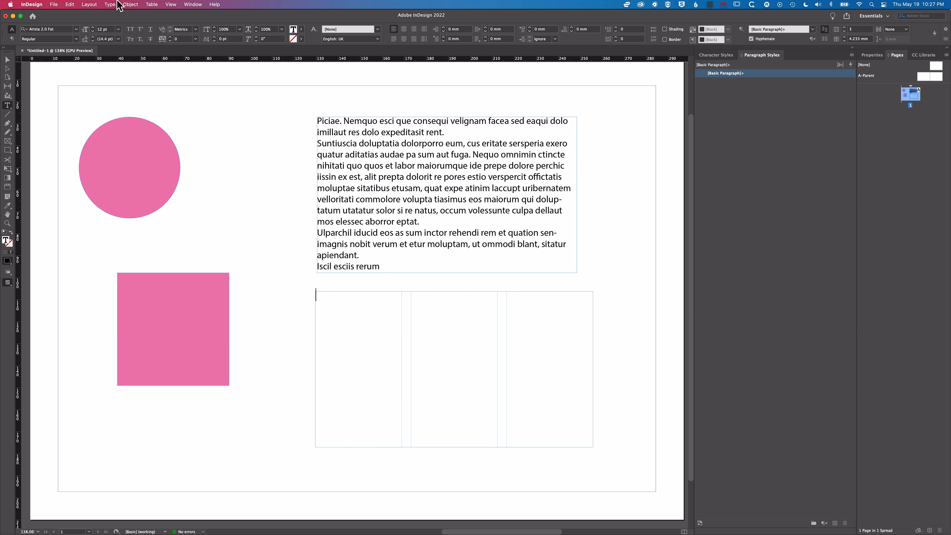
Fill the new lower text frame with placeholder text
left_click(110, 5)
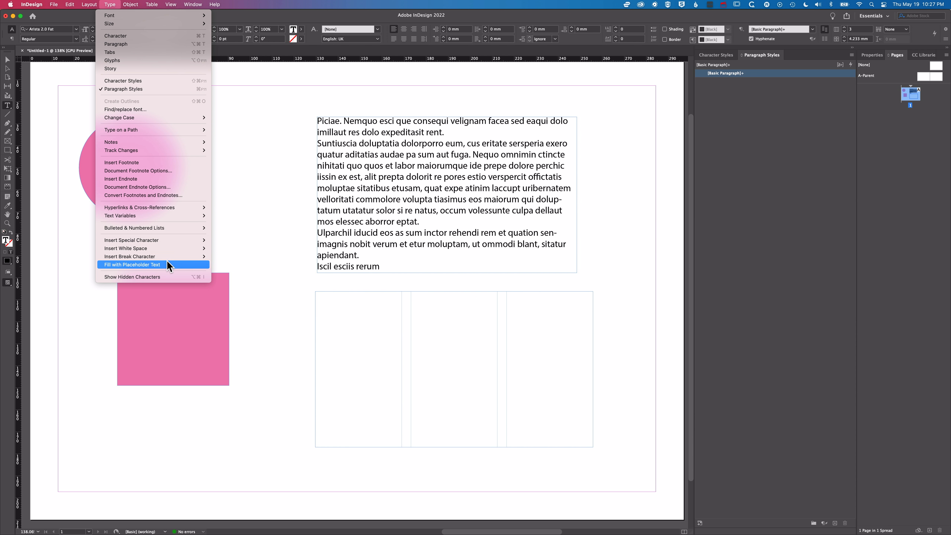
left_click(130, 264)
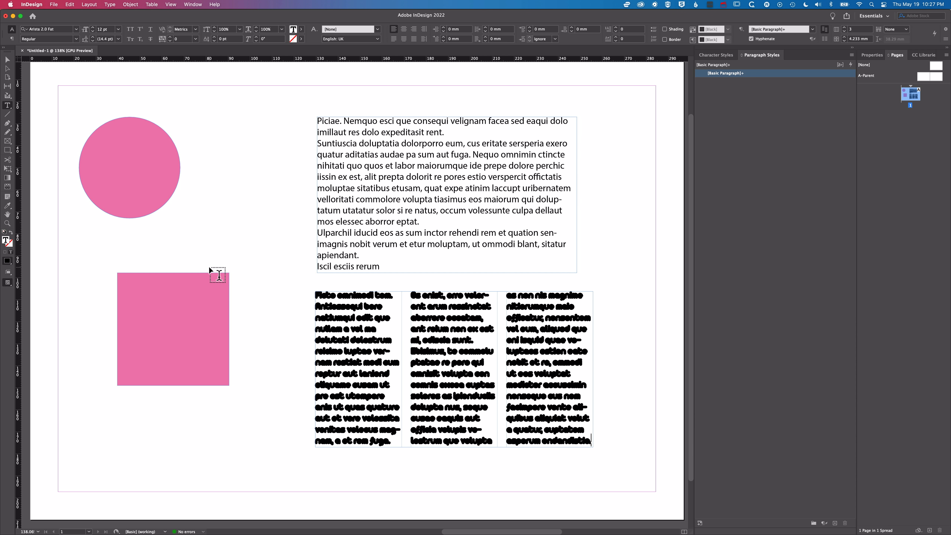
mouse_move(265, 267)
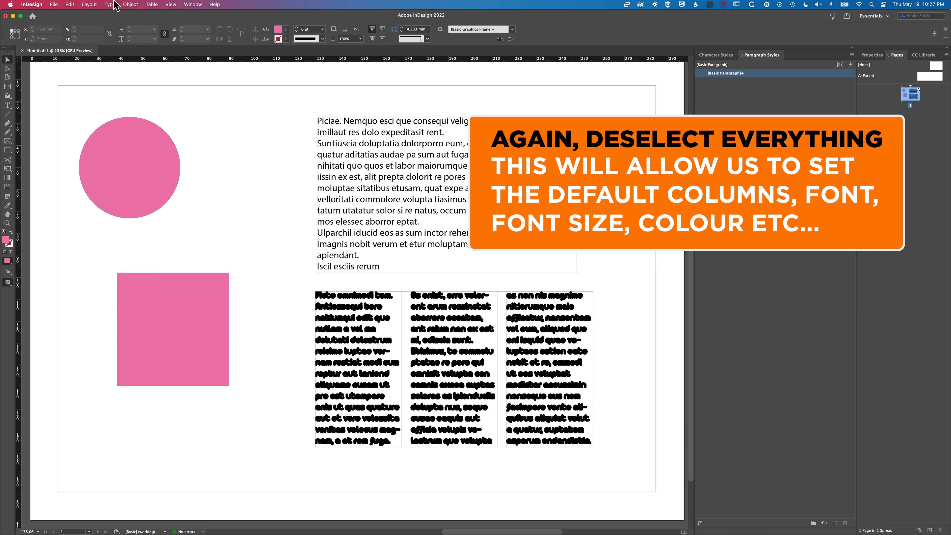
In the Character panel set the default font to Myriad Pro at 14 pt
left_click(179, 86)
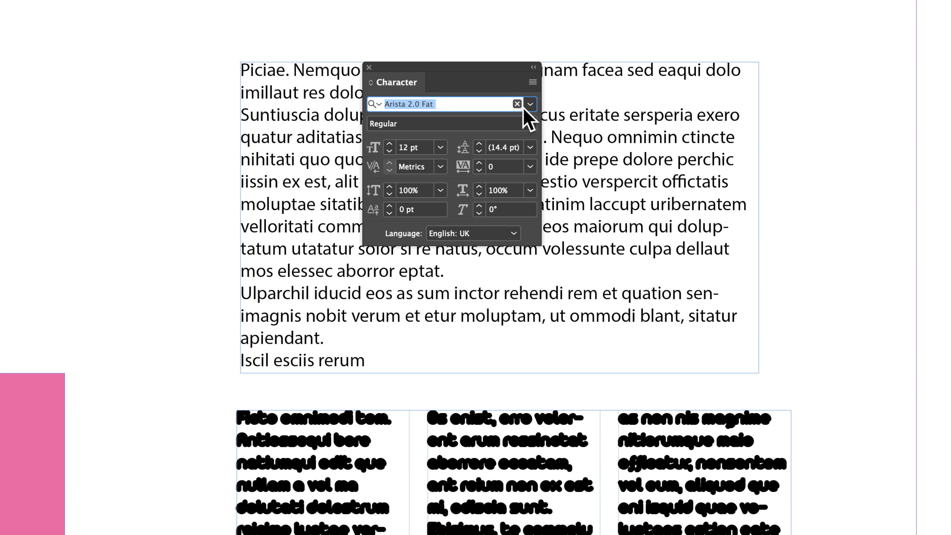
left_click(530, 103)
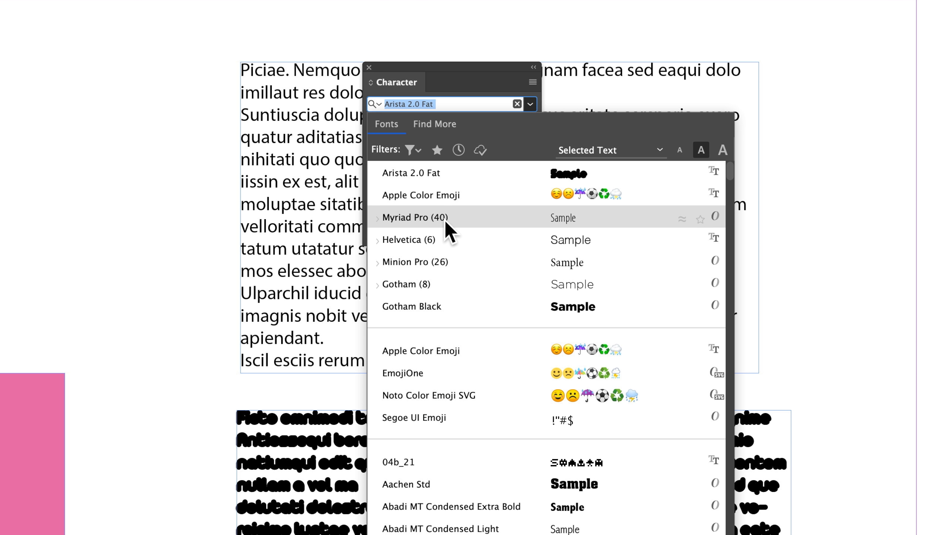
left_click(416, 217)
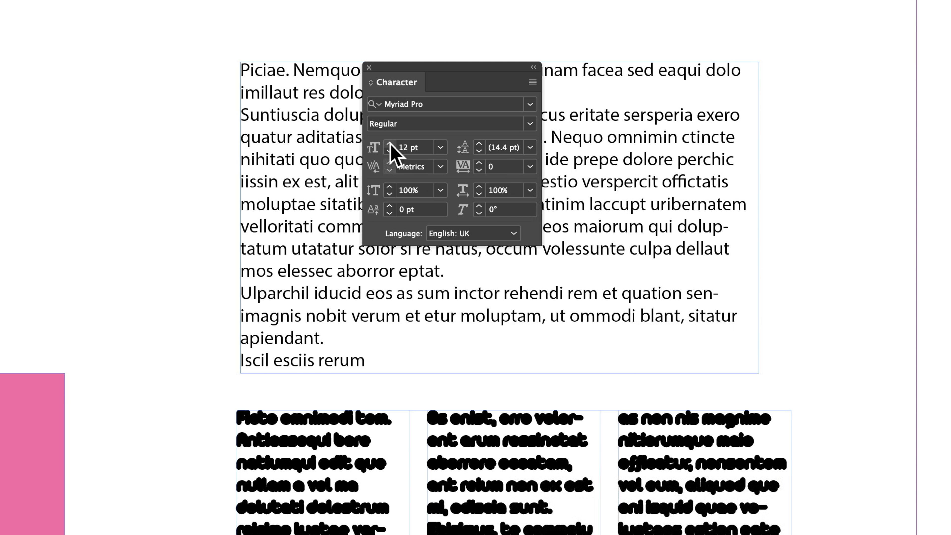
left_click(390, 144)
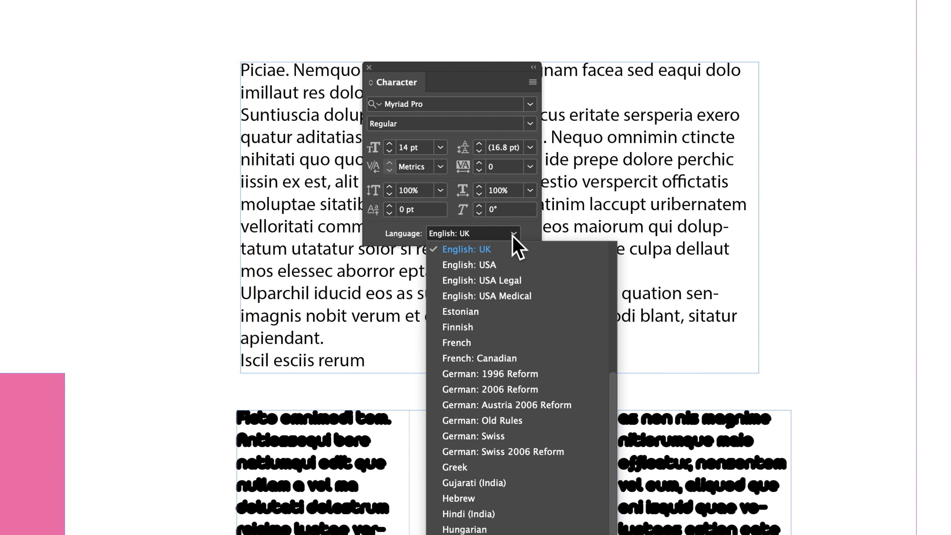
mouse_move(474, 311)
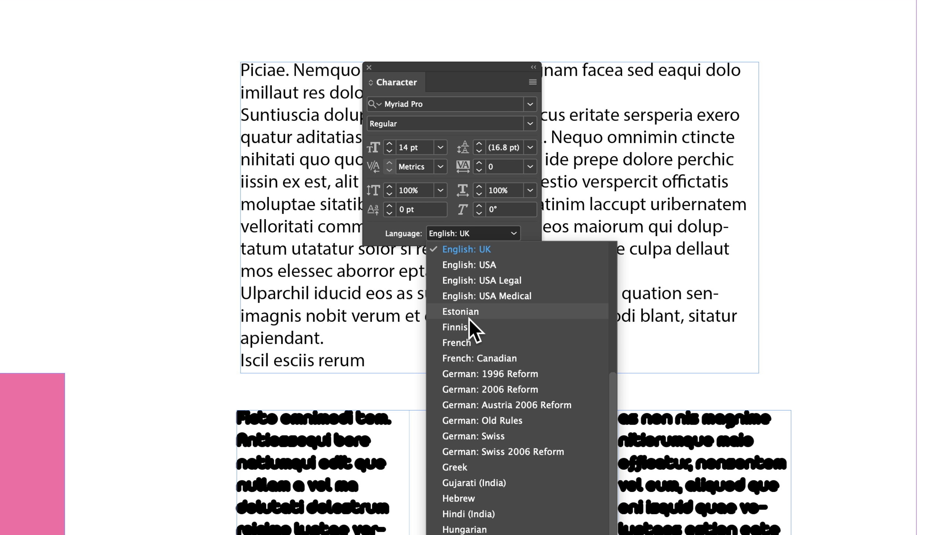
left_click(473, 233)
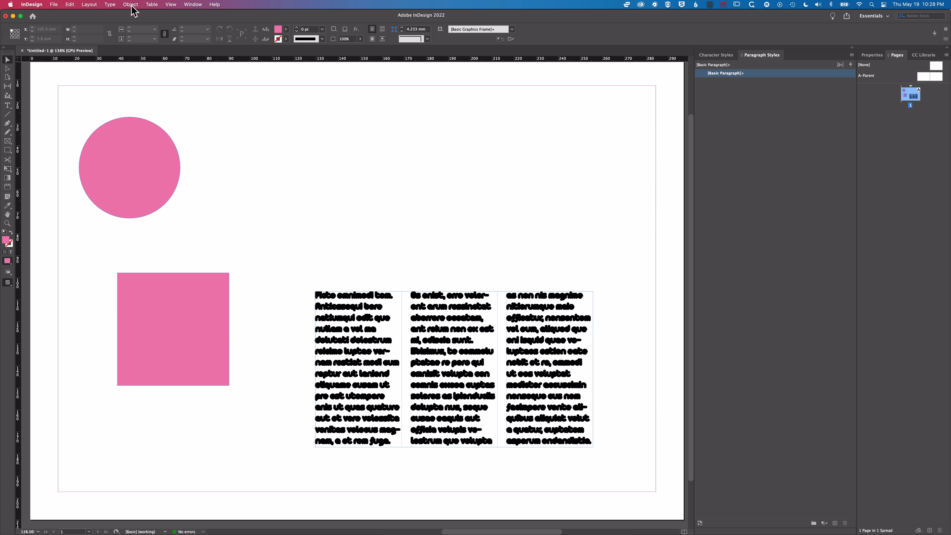
Set the default Text Frame Options column number to 1
left_click(130, 4)
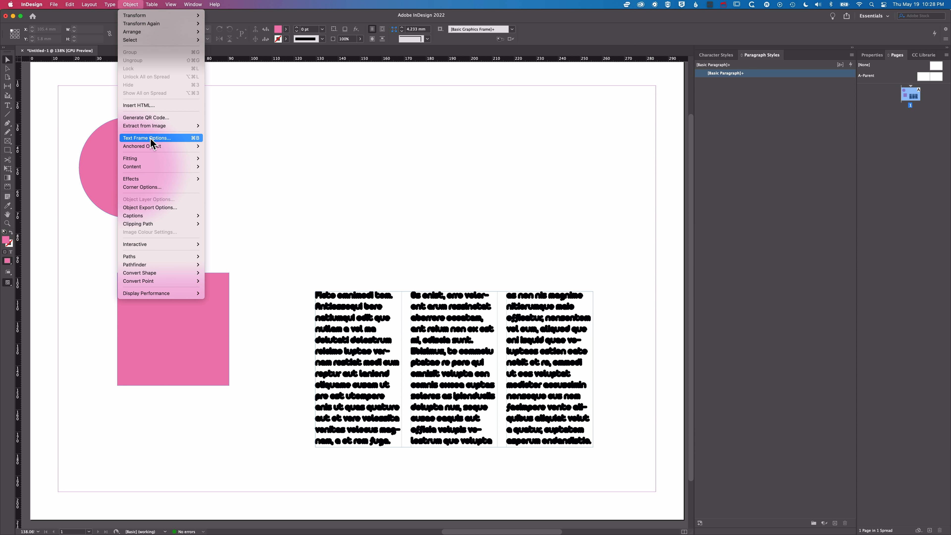
left_click(145, 138)
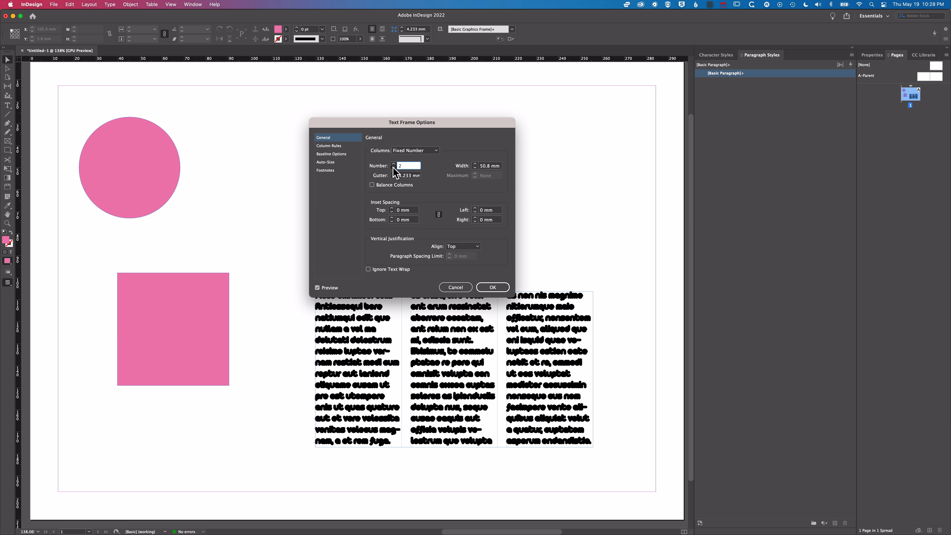
left_click(492, 287)
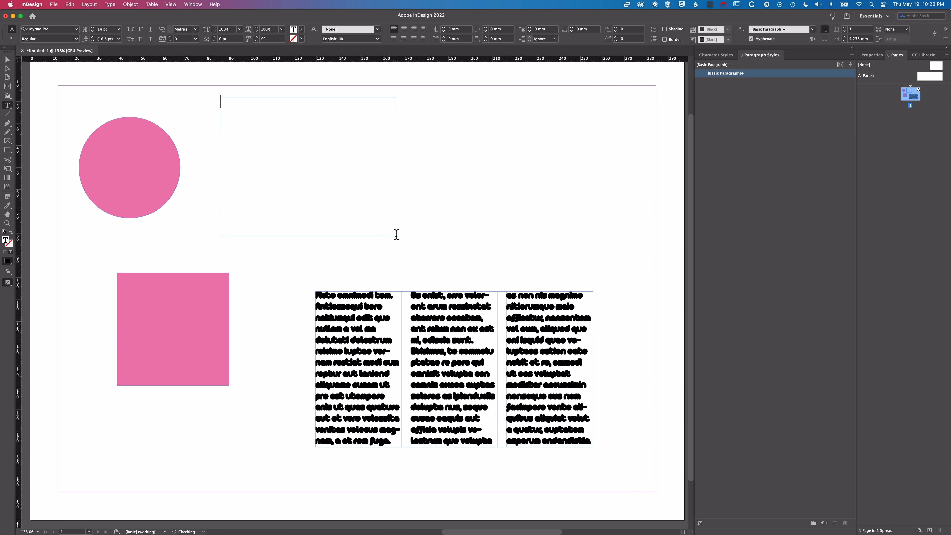
Fill the new frame with single-column Myriad Pro placeholder text
left_click(110, 5)
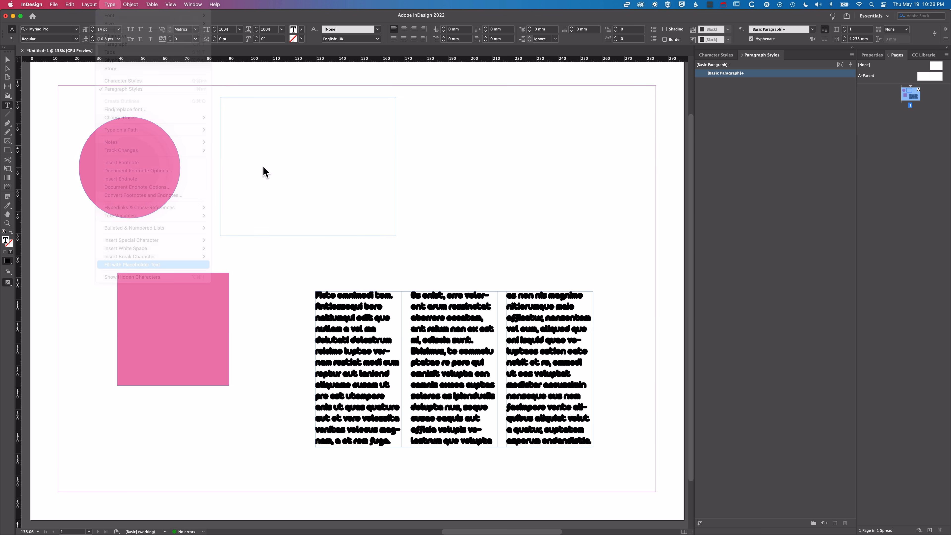
left_click(131, 264)
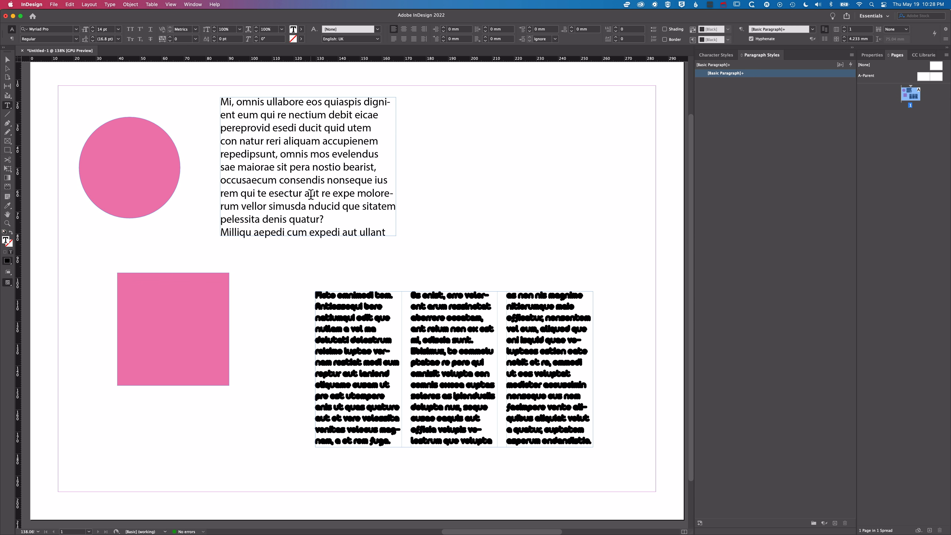